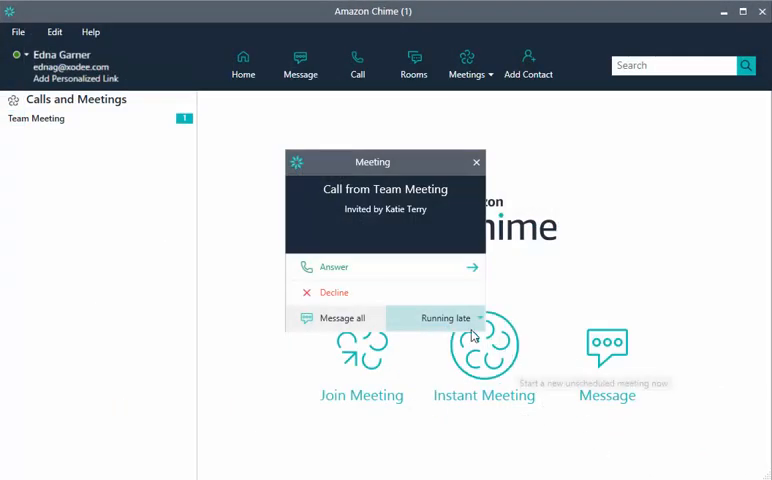
# Send the 'Running late' message to all Team Meeting attendees from the incoming call popup.
pyautogui.click(444, 318)
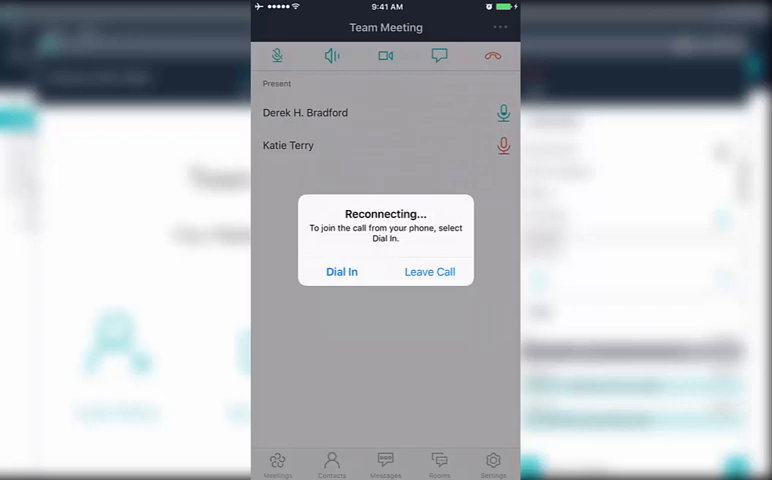
# Dial in by phone to the Team Meeting, confirming the PIN dial-in.
pyautogui.click(341, 271)
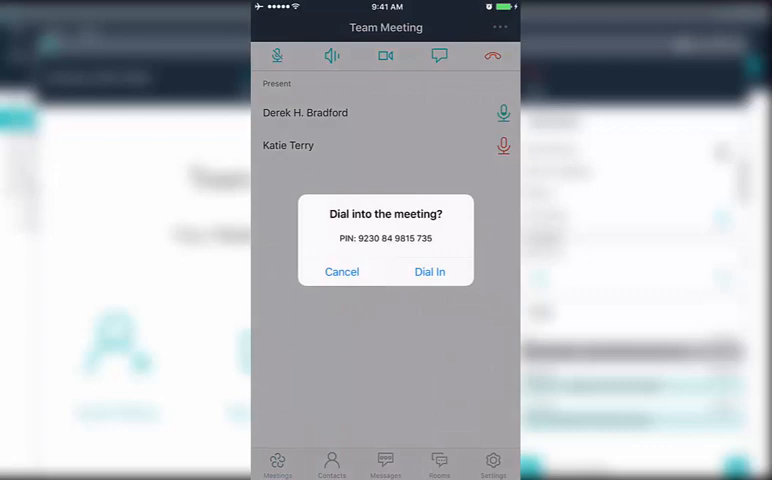
pyautogui.click(429, 271)
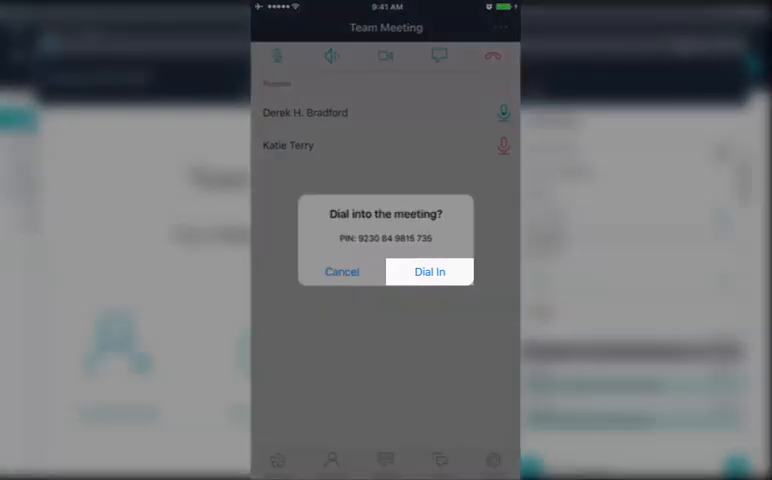
pyautogui.click(429, 271)
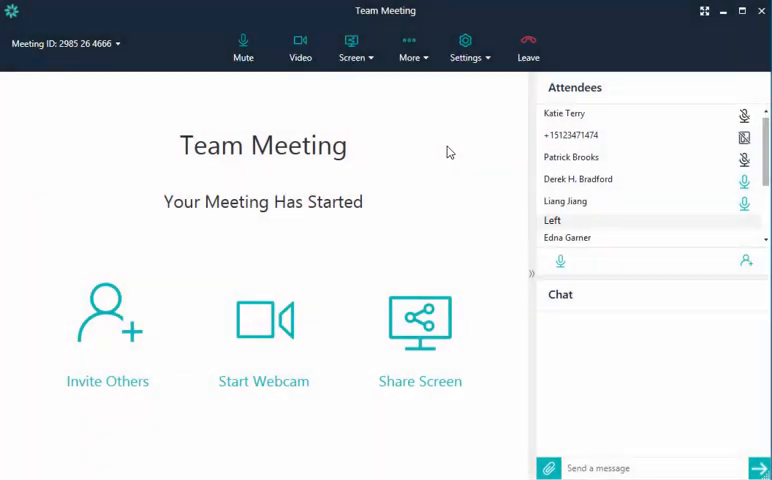
# Switch the meeting audio to dial-in through Settings > Change Audio.
pyautogui.click(465, 47)
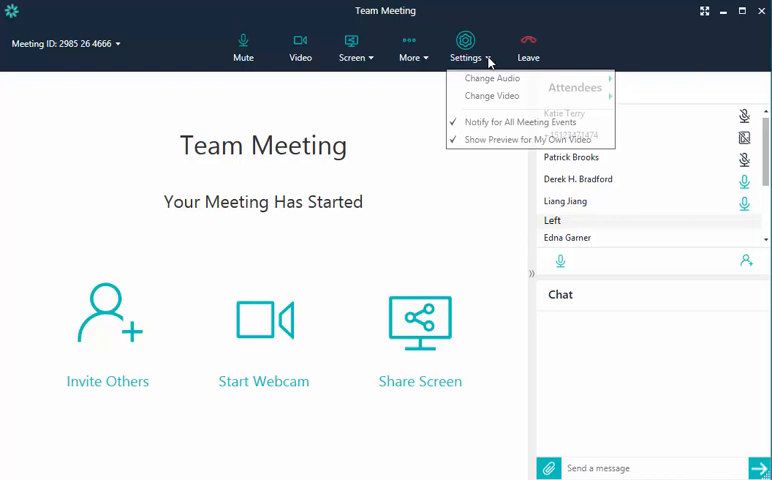
pyautogui.moveTo(492, 78)
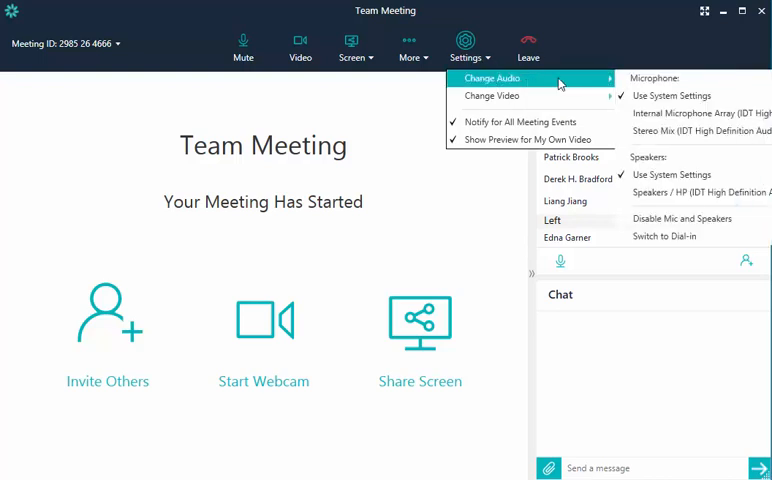
pyautogui.moveTo(655, 236)
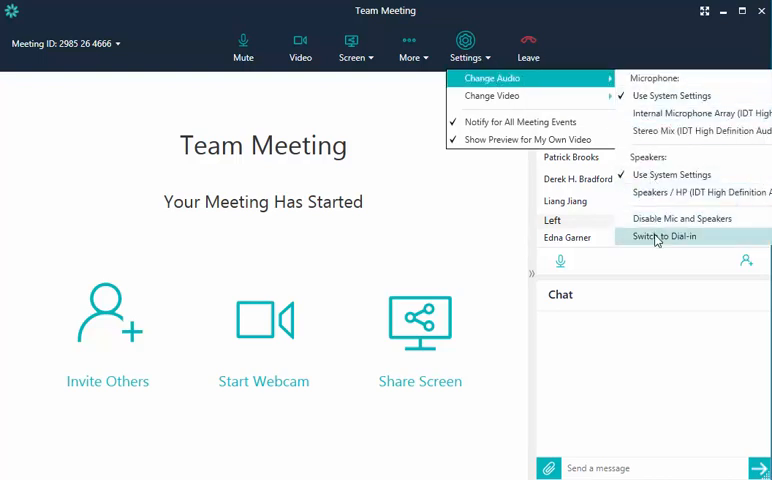
pyautogui.click(657, 236)
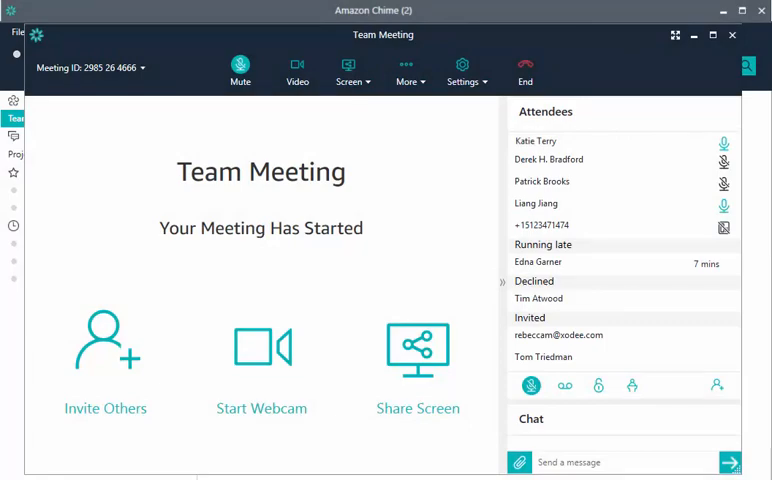
# Mute your microphone in the Team Meeting toolbar.
pyautogui.click(240, 71)
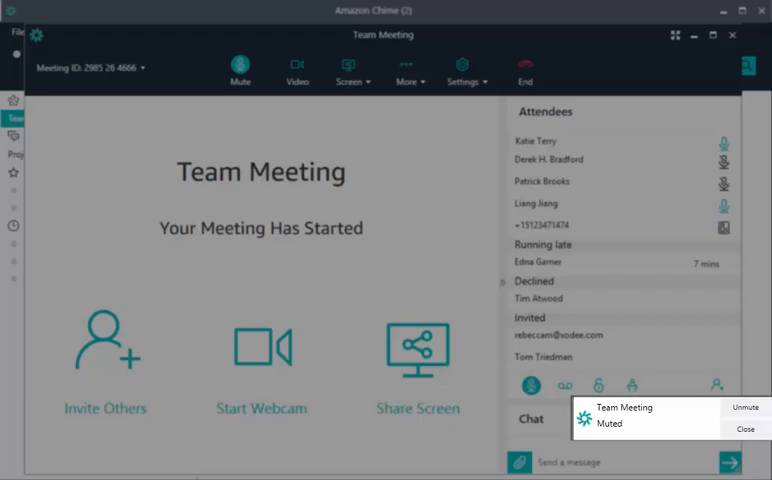
pyautogui.click(745, 429)
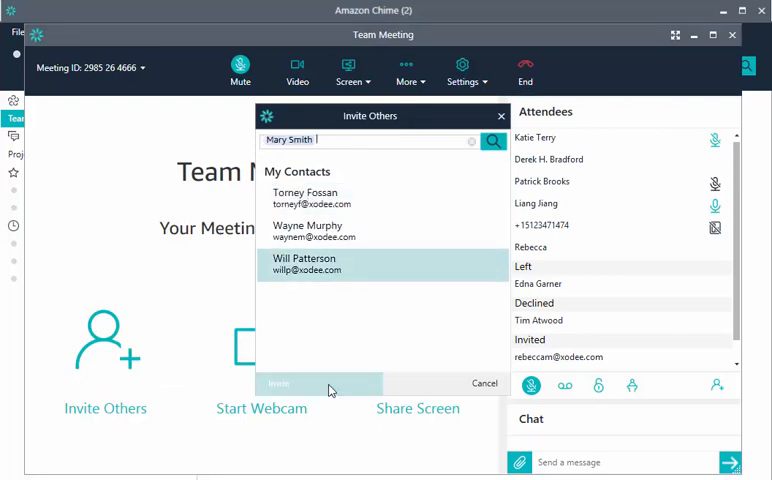
# Invite the searched contact and choose Copy Meeting Info from the Meeting ID dropdown.
pyautogui.click(484, 383)
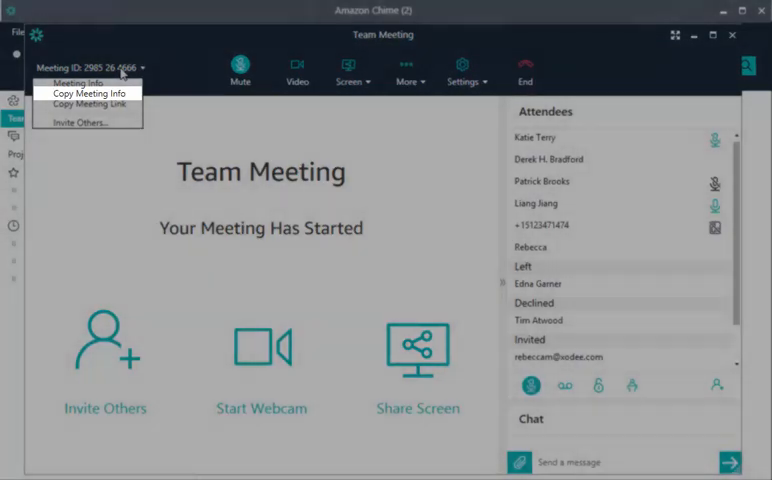
pyautogui.click(80, 84)
pyautogui.write("That's")
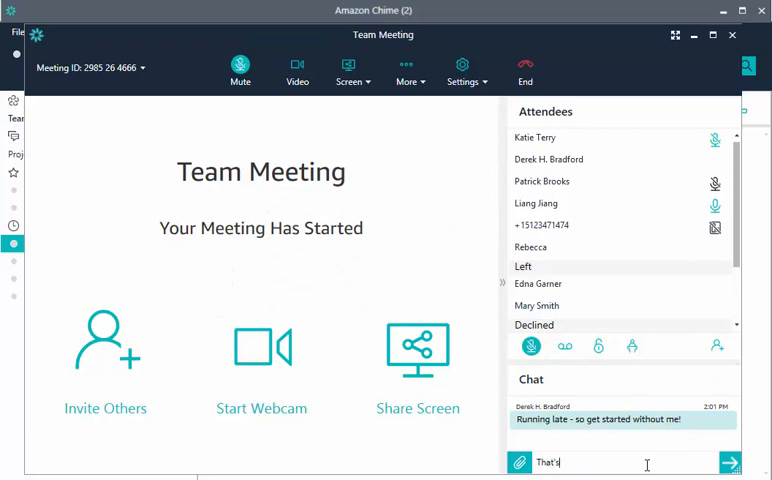
# Post "That's ok - please review the report" and attach Team Meeting Presentation.pptx.
pyautogui.write('ok - please review the')
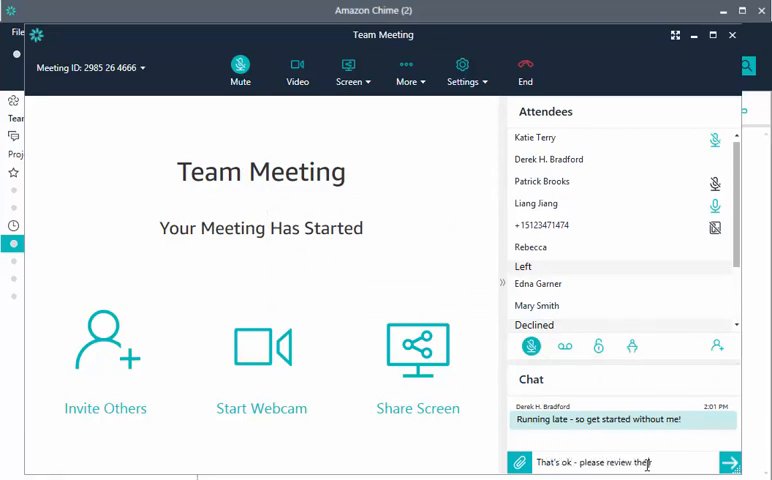
pyautogui.write('report')
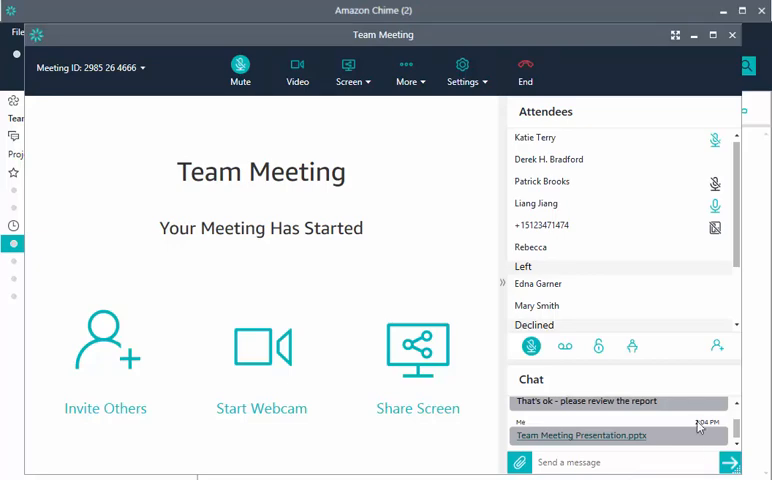
pyautogui.rightClick(536, 203)
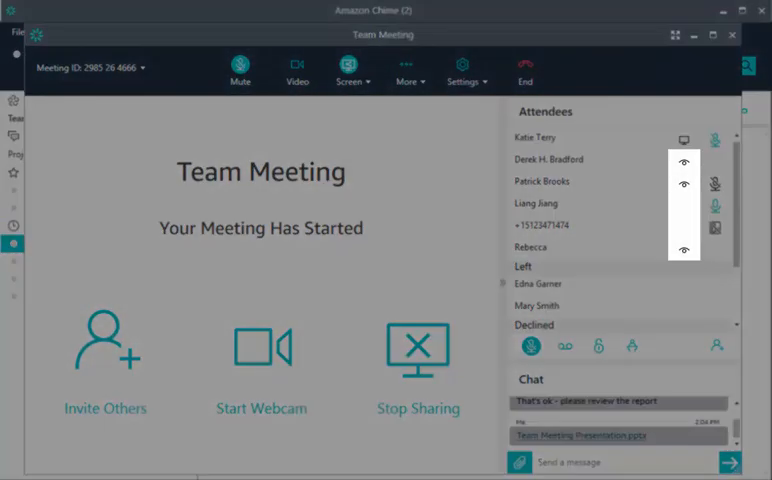
# Stop the screen share that is being viewed by the attendees.
pyautogui.click(261, 360)
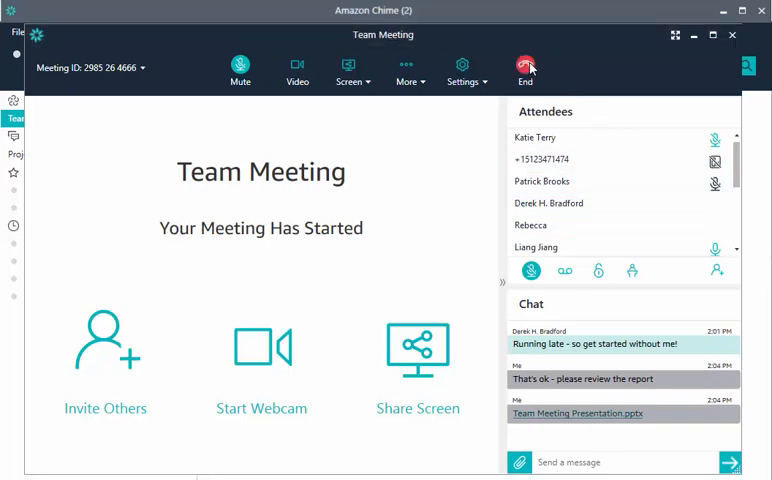
# Choose Leave Meeting in the End Meeting dialog so the meeting continues for others.
pyautogui.click(525, 66)
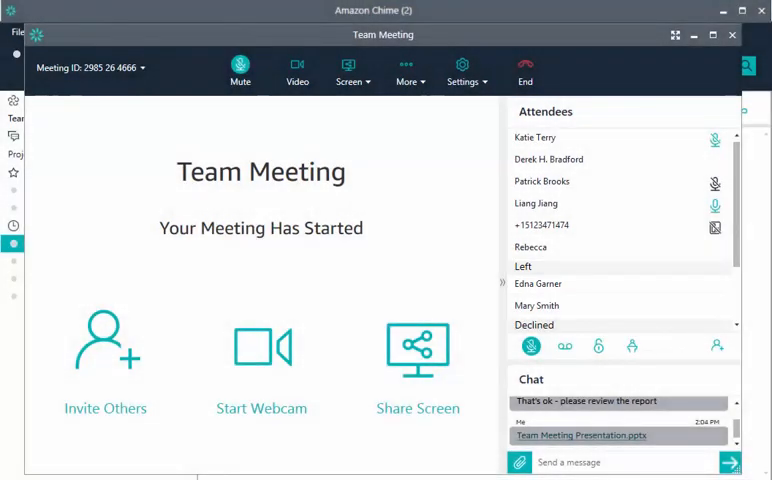
pyautogui.click(525, 70)
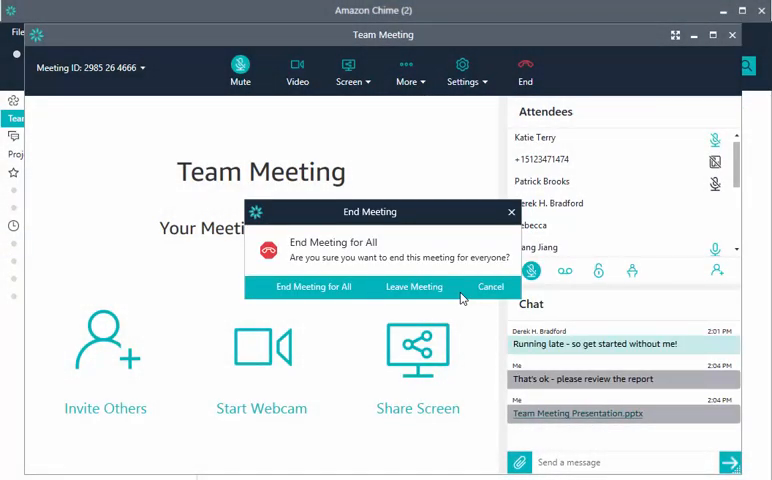
pyautogui.click(305, 287)
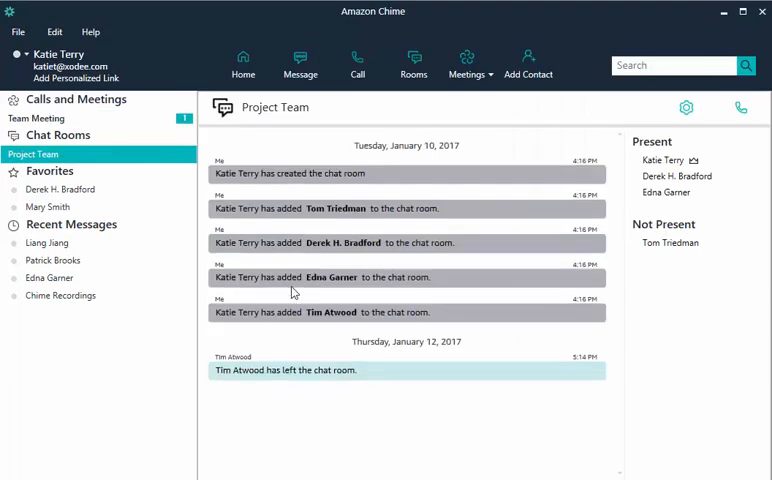